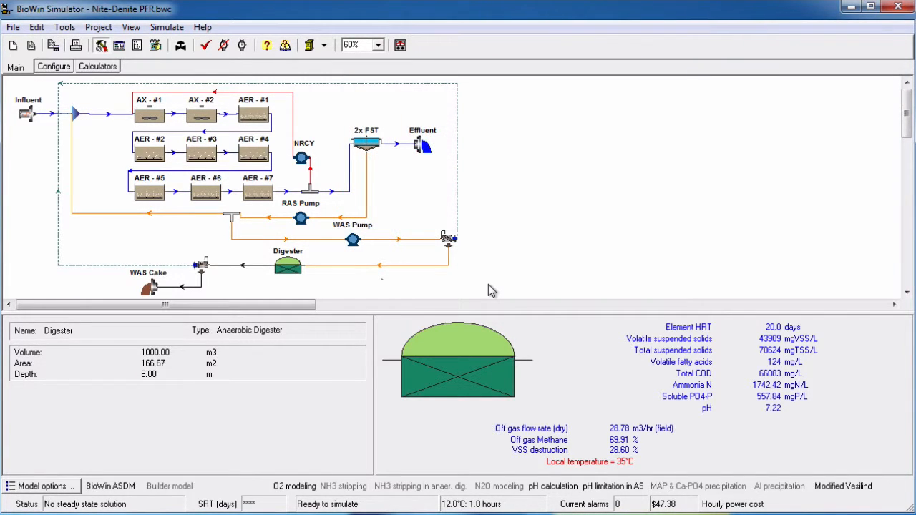
- Bring up the anaerobic digester's Power / Heat settings with its CHP options
{"action": "double_click", "coordinate": [287, 265]}
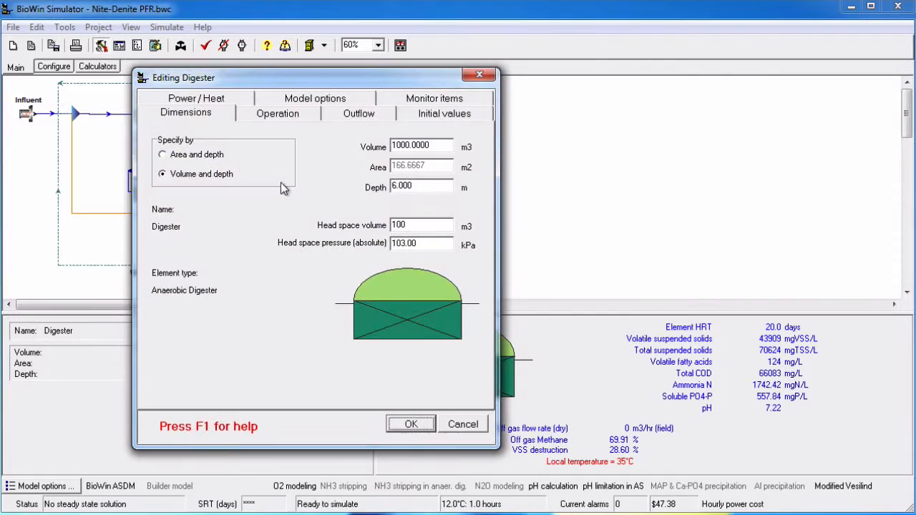
{"action": "left_click", "coordinate": [195, 97]}
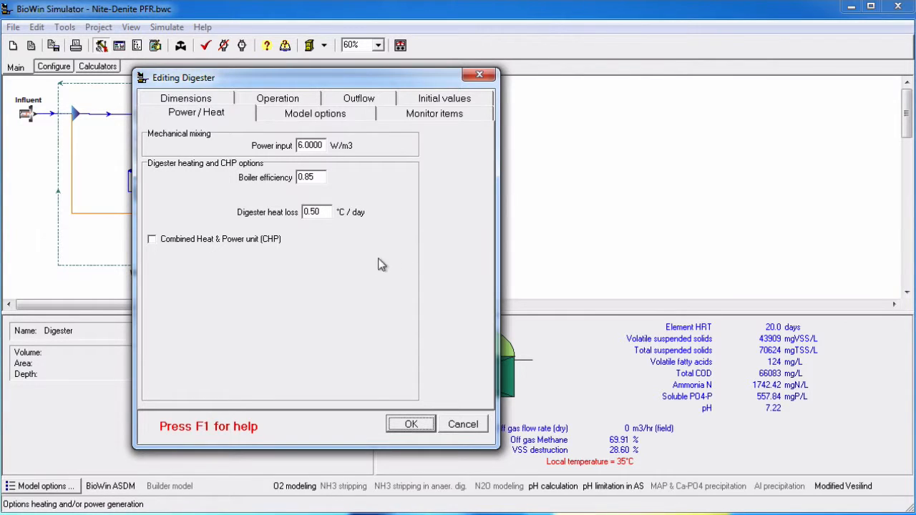
- Set the digester's Combined Heat & Power unit option
{"action": "left_click", "coordinate": [152, 238]}
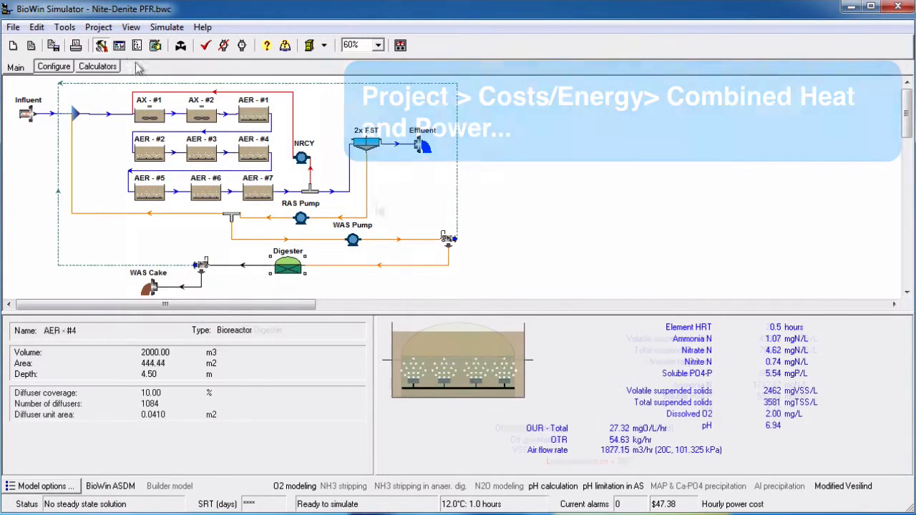
- Bring up the project's CHP engine parameters via Costs/Energy, with CHP power for on-site use
{"action": "left_click", "coordinate": [97, 26]}
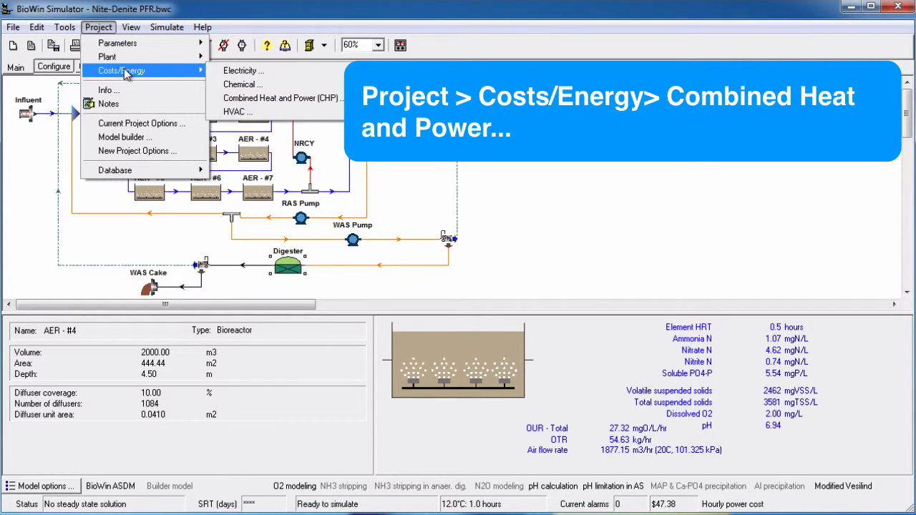
{"action": "mouse_move", "coordinate": [284, 97]}
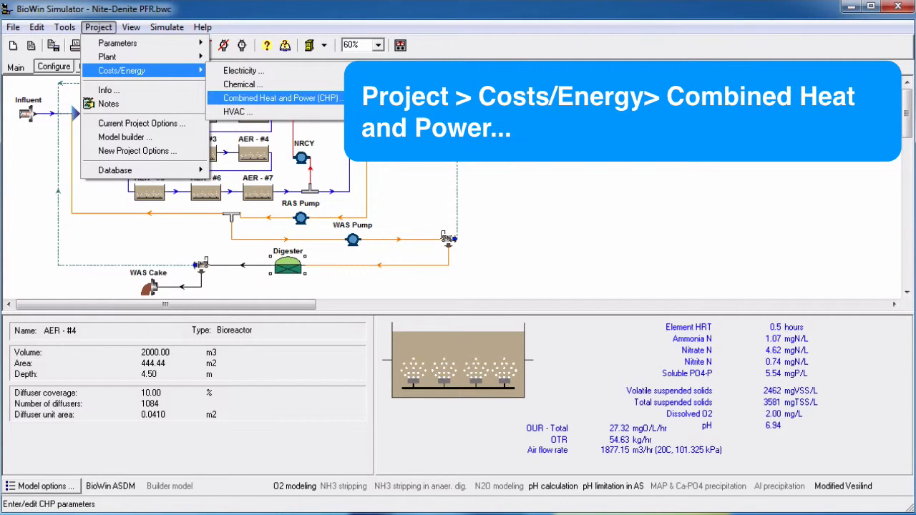
{"action": "left_click", "coordinate": [283, 97]}
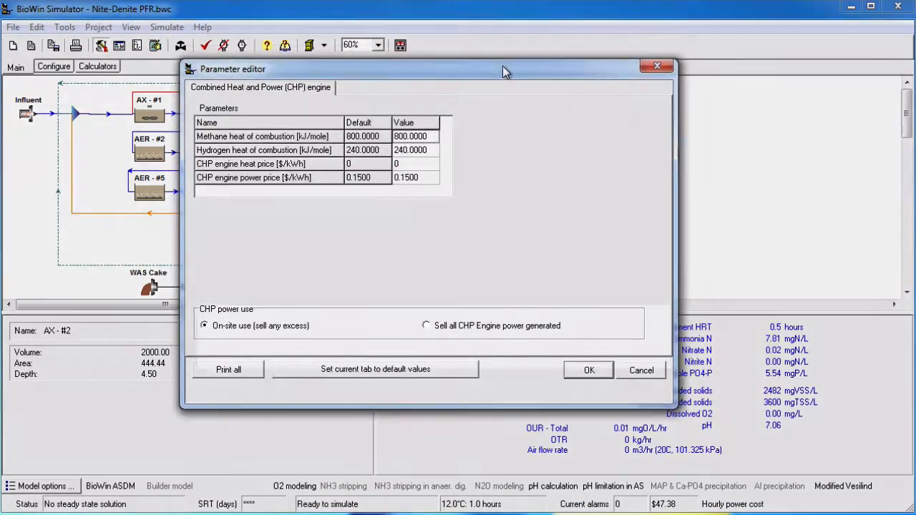
{"action": "left_click_drag", "start_coordinate": [504, 69], "coordinate": [514, 82]}
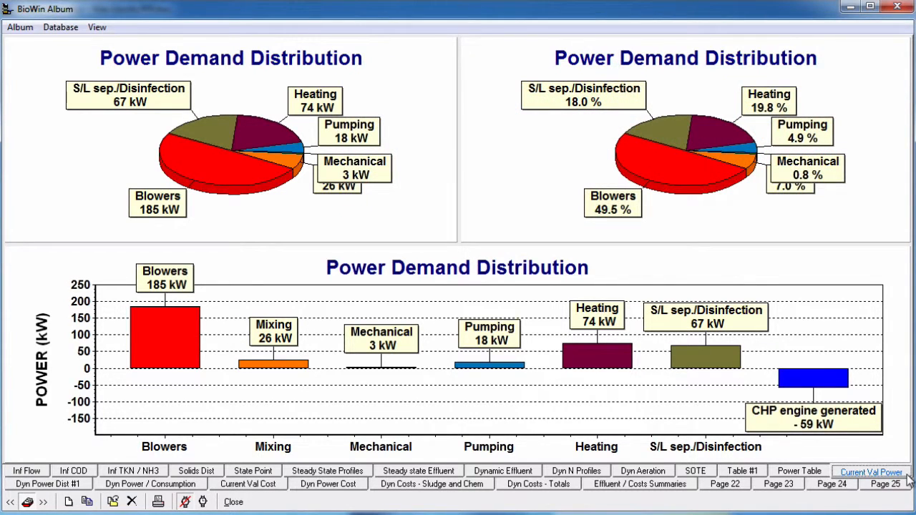
- Show the dynamic power distribution, then the current costs distribution with CHP power sales
{"action": "left_click", "coordinate": [47, 471]}
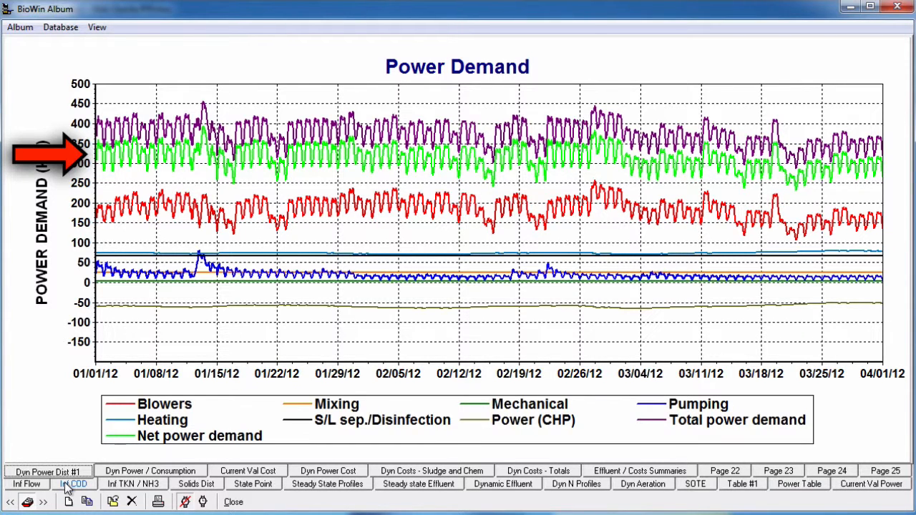
{"action": "left_click", "coordinate": [246, 471]}
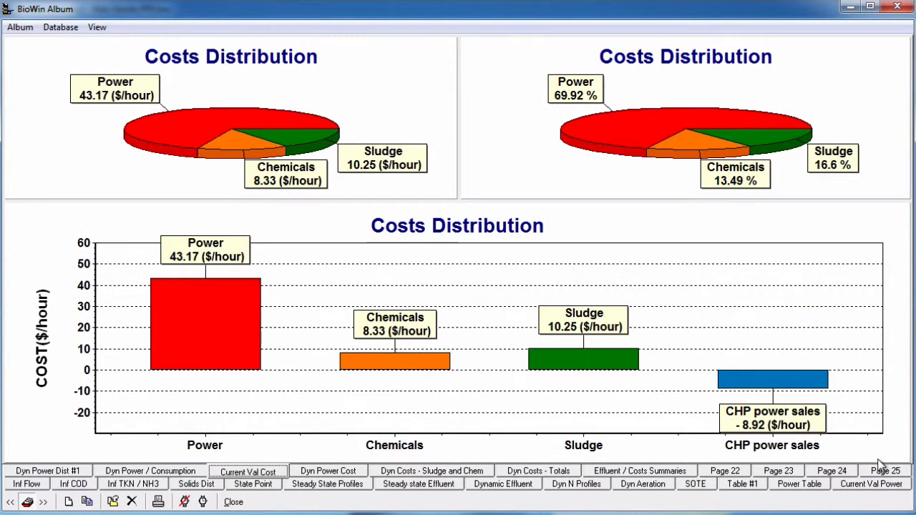